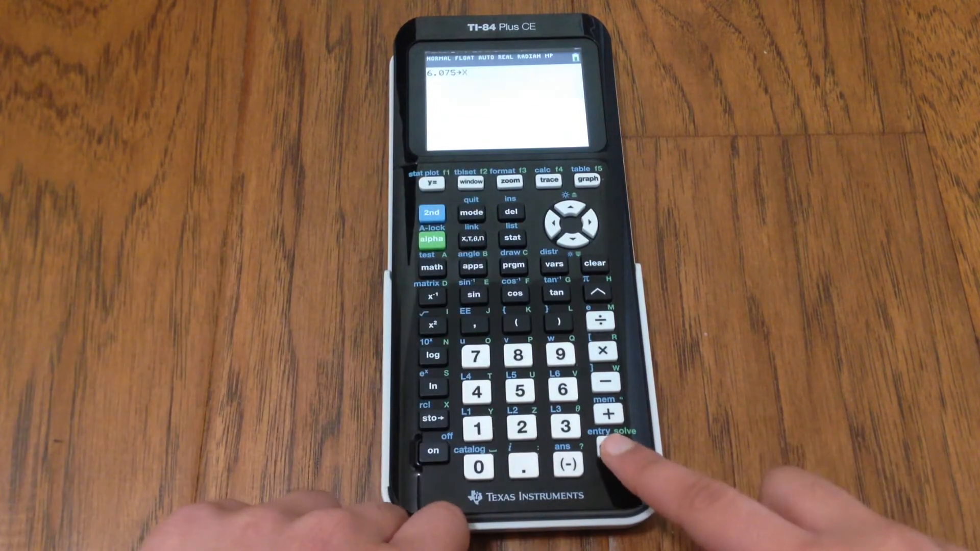
Step: Store 6.075 in X so X recalls 6.075 and X+6 evaluates to 12.075
click(610, 446)
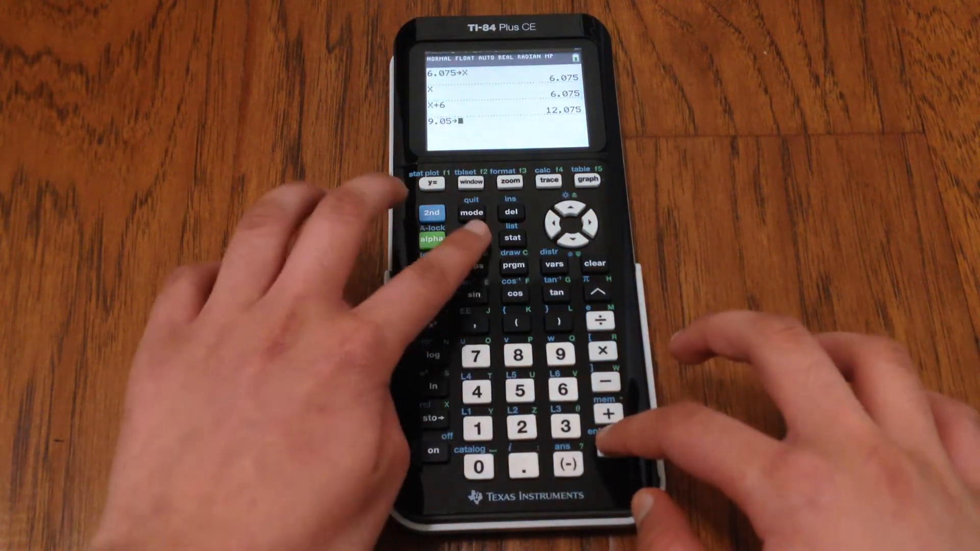
Step: Enter the line 9.05→X, naming X as the target variable without evaluating yet
click(472, 240)
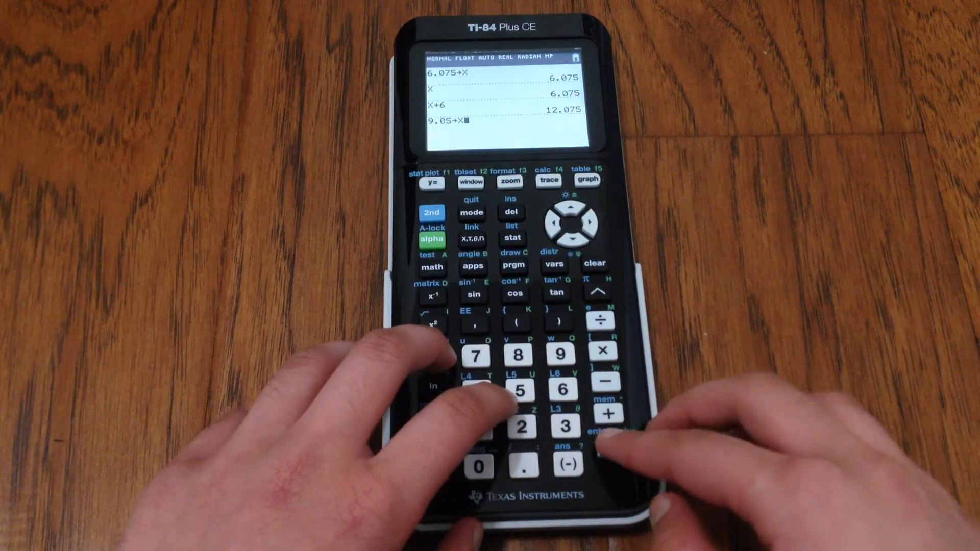